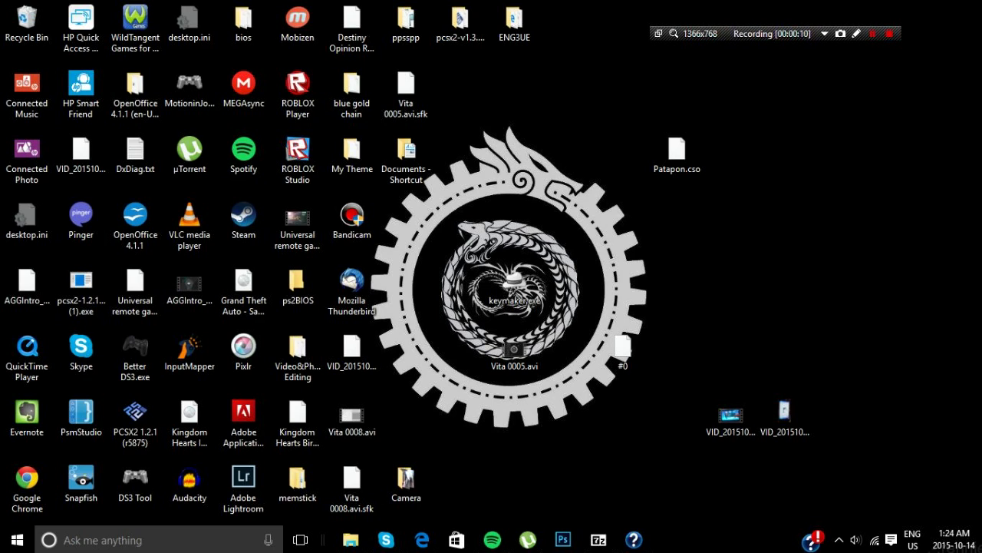
Rename the desktop file Patapon.cso to uppercase GAME1.CSO
left_click(675, 153)
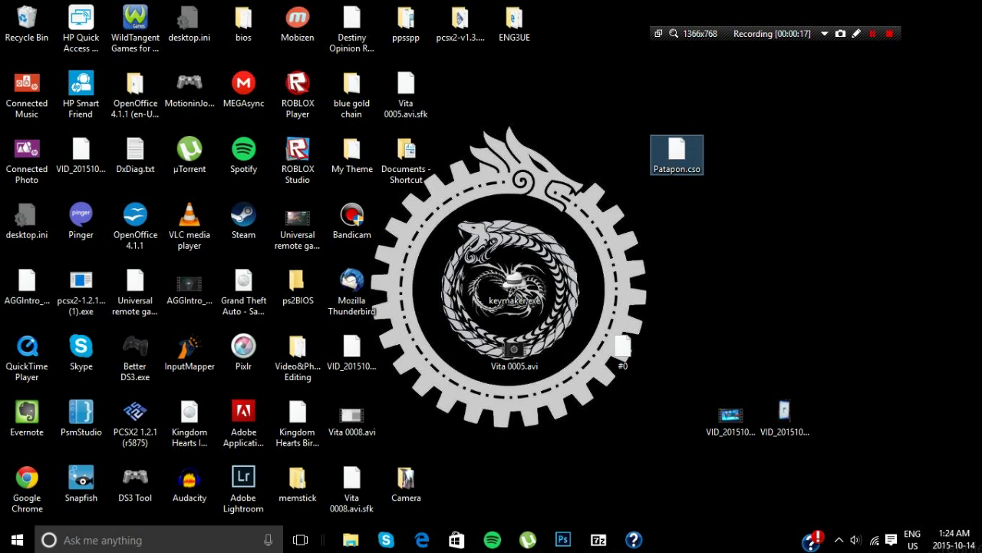
left_click_drag(677, 153, 730, 221)
type("GAME1.CSO")
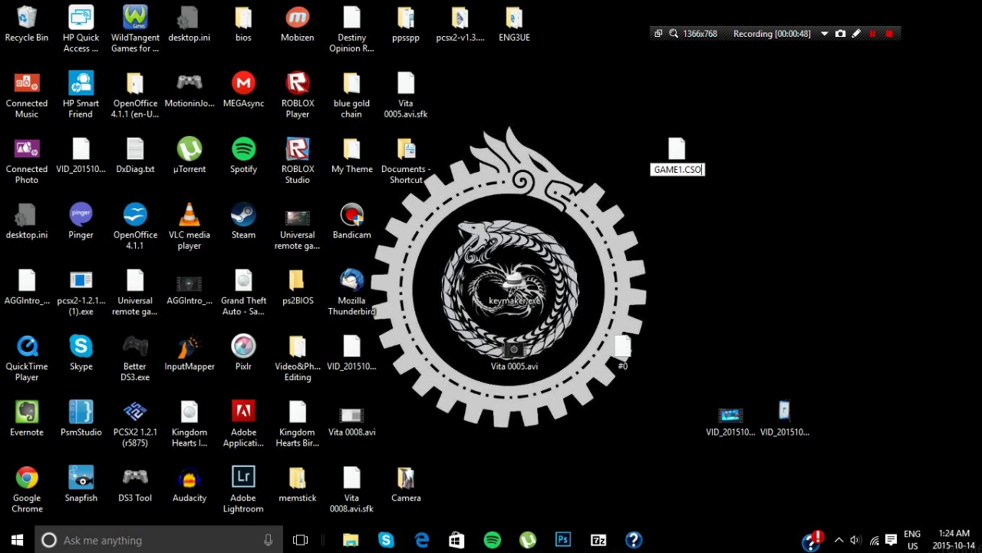
left_click(676, 150)
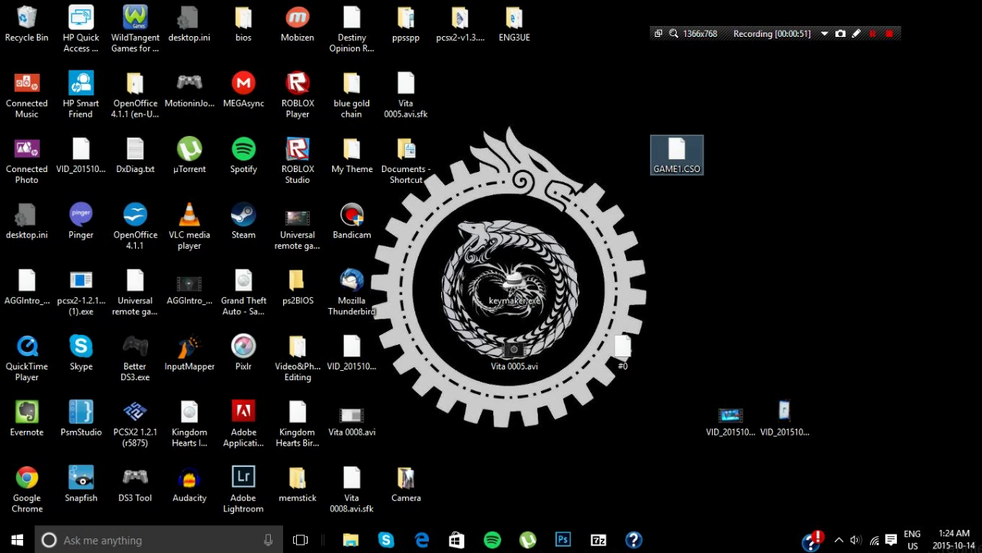
Move GAME1.CSO into PS Vita > PSAVEDATA > TNV_00000 and show that folder's contents
left_click_drag(677, 154, 731, 153)
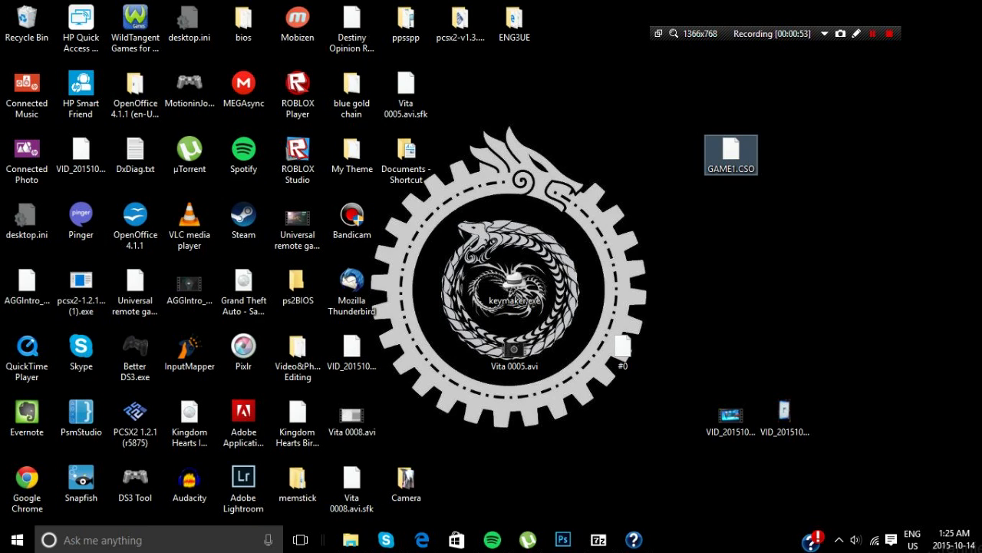
left_click_drag(731, 154, 448, 391)
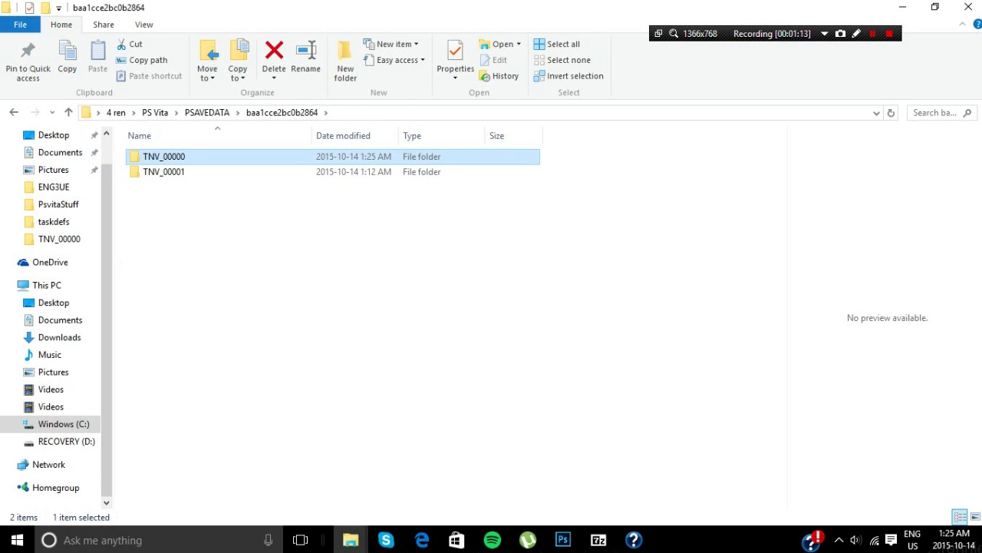
double_click(163, 157)
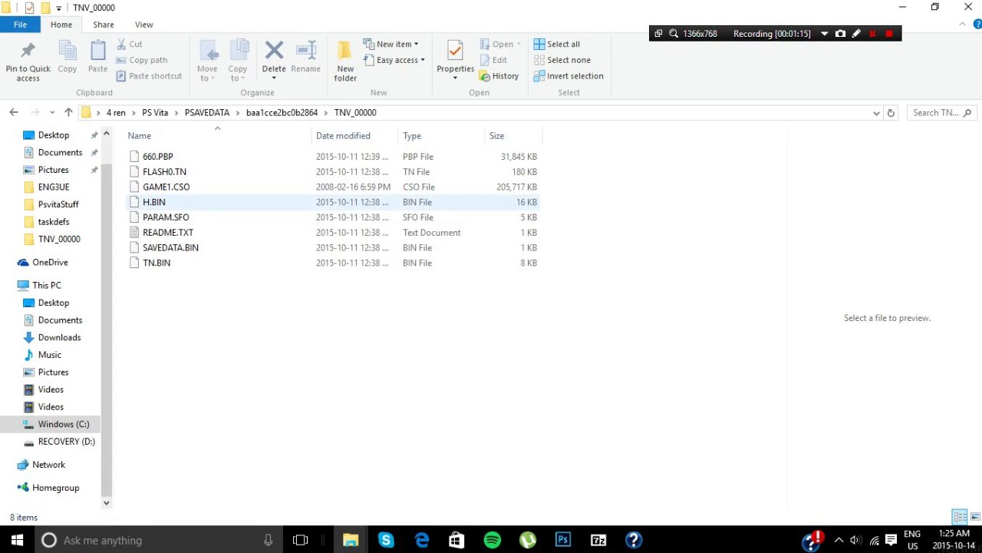